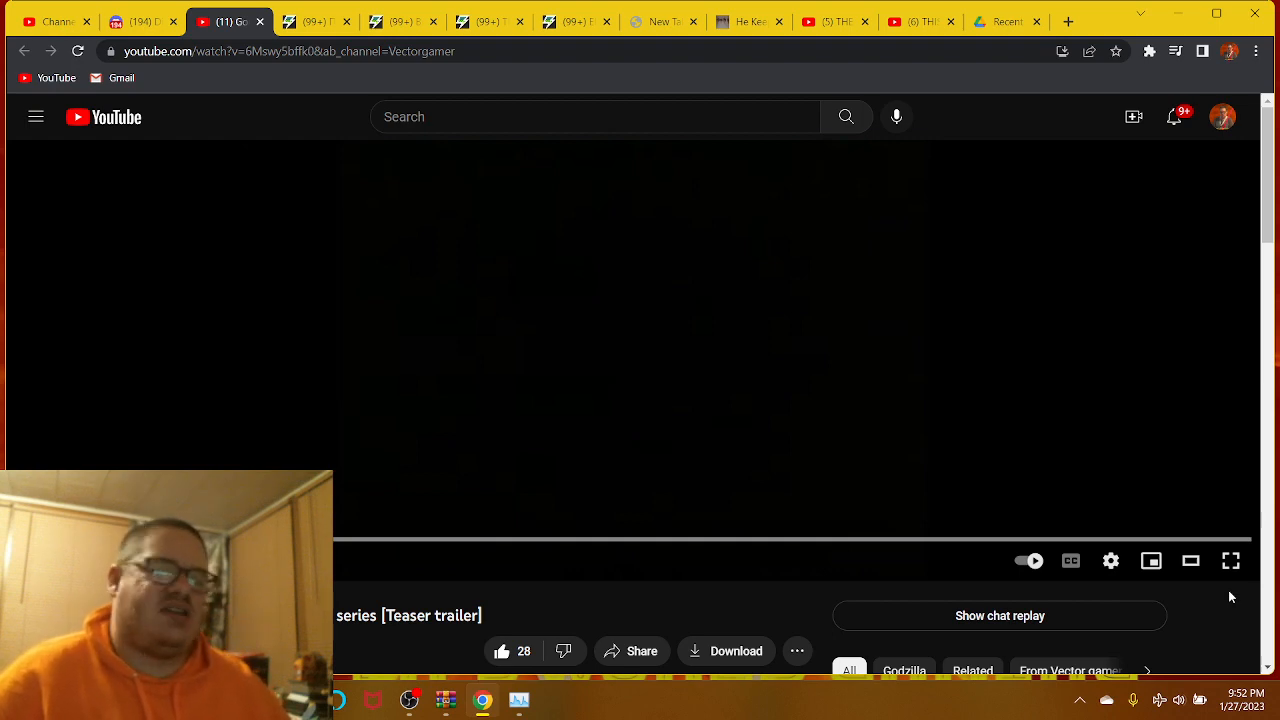
Step: Play the Godzilla teaser trailer in full screen
click(1230, 560)
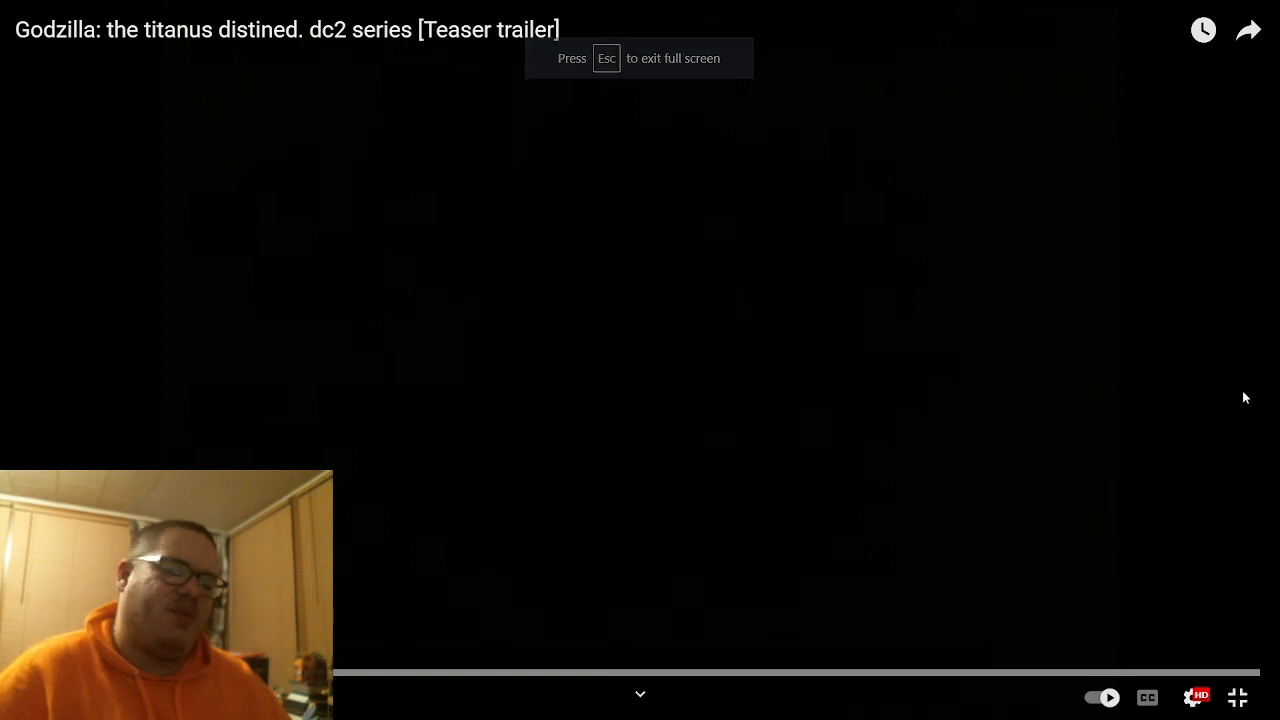